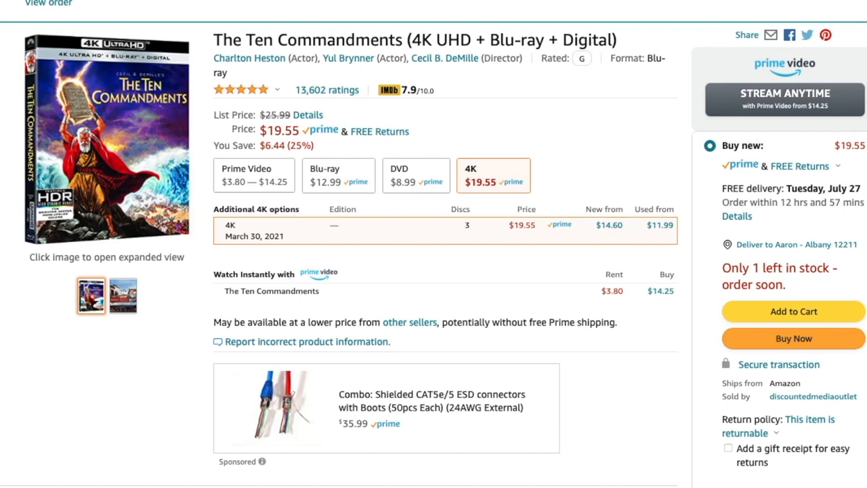
pyautogui.moveTo(647, 46)
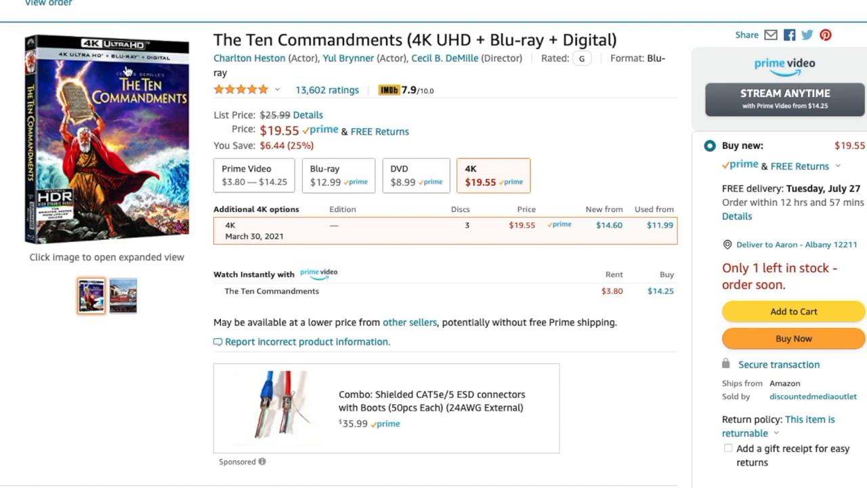
pyautogui.moveTo(162, 70)
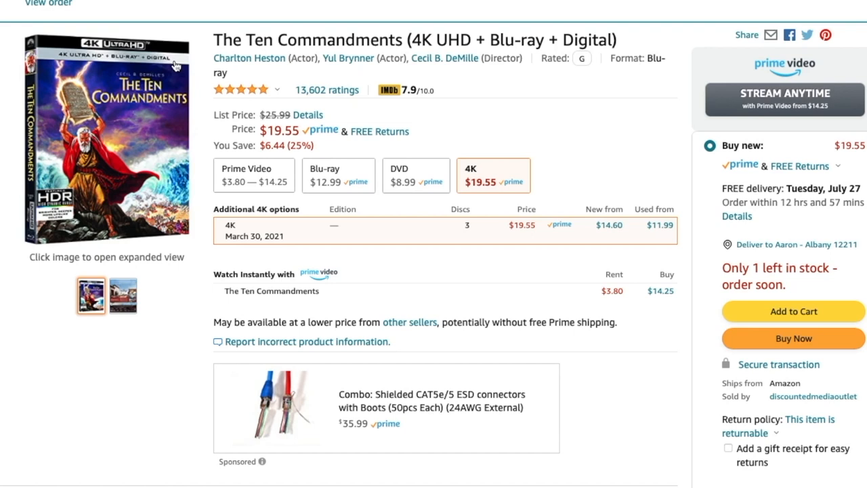
pyautogui.moveTo(168, 65)
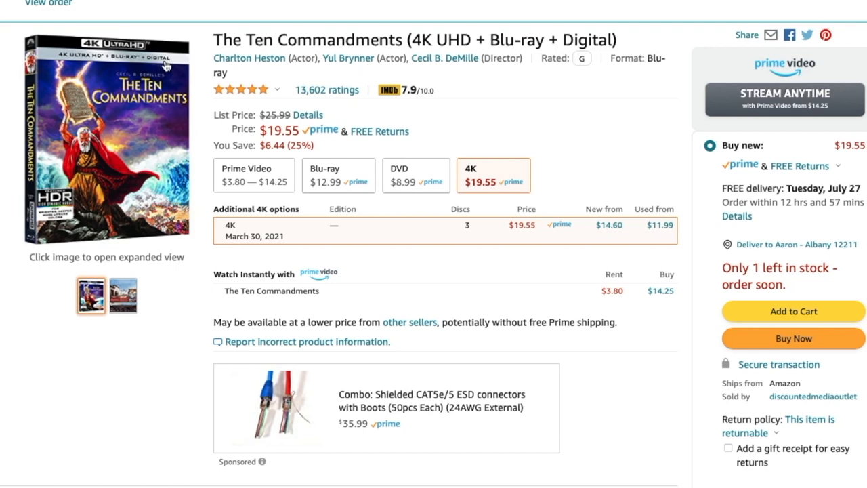
pyautogui.moveTo(73, 65)
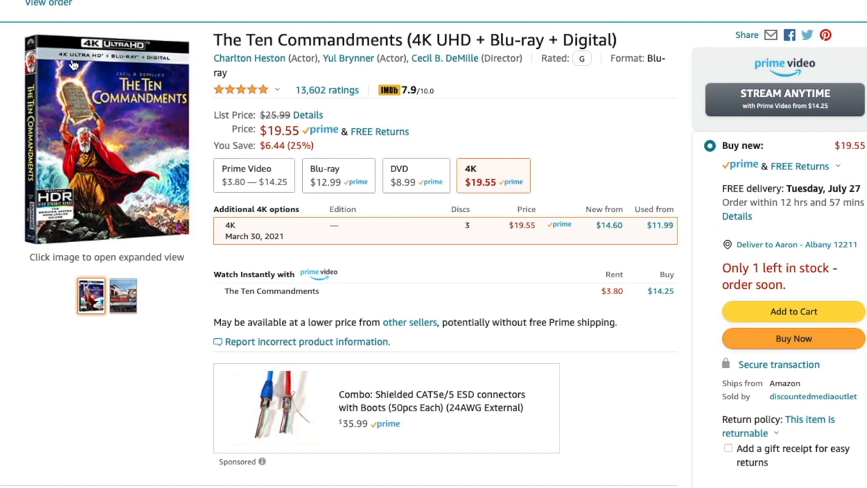
pyautogui.moveTo(539, 322)
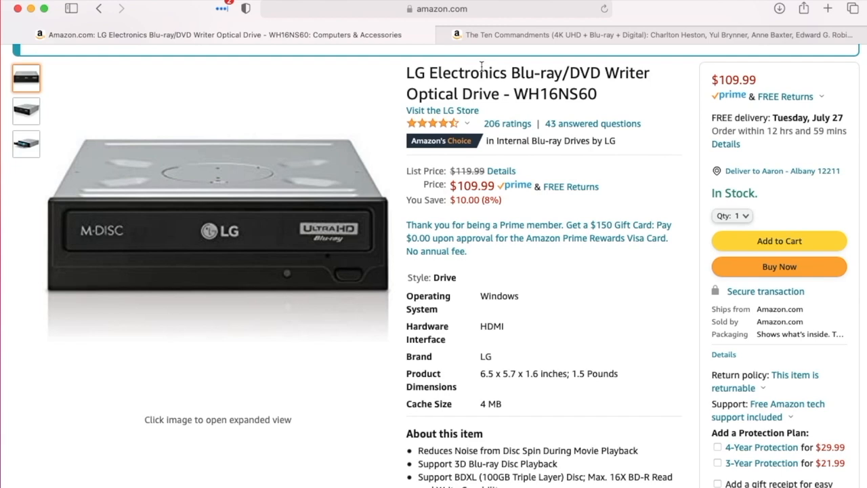
pyautogui.moveTo(630, 103)
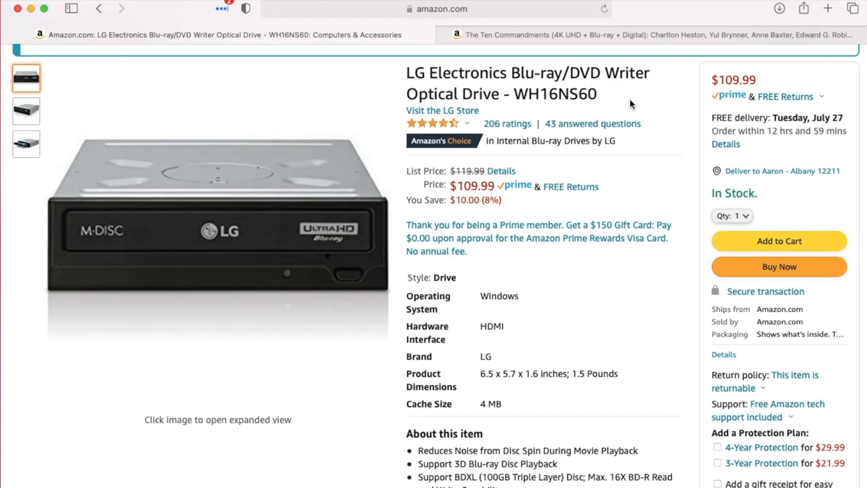
# Scroll through the Amazon LG WH16NS60 listing showing $109.99, in stock, July 27 delivery
pyautogui.scroll(-3)
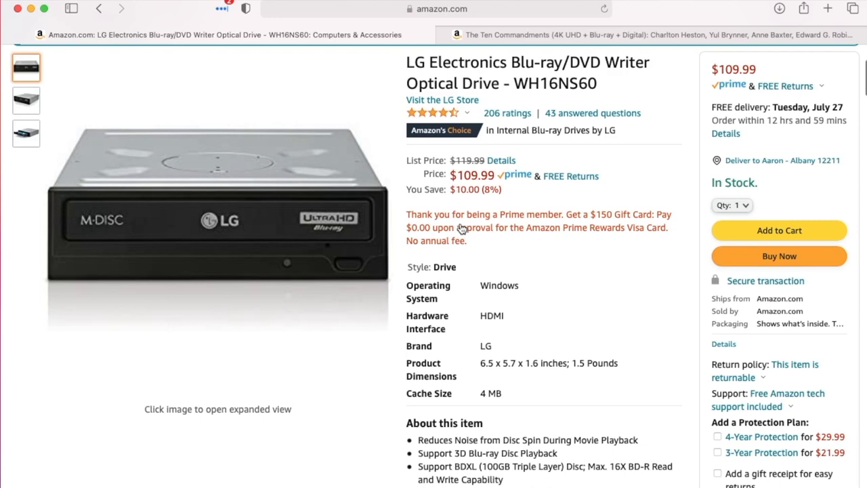
pyautogui.scroll(-3)
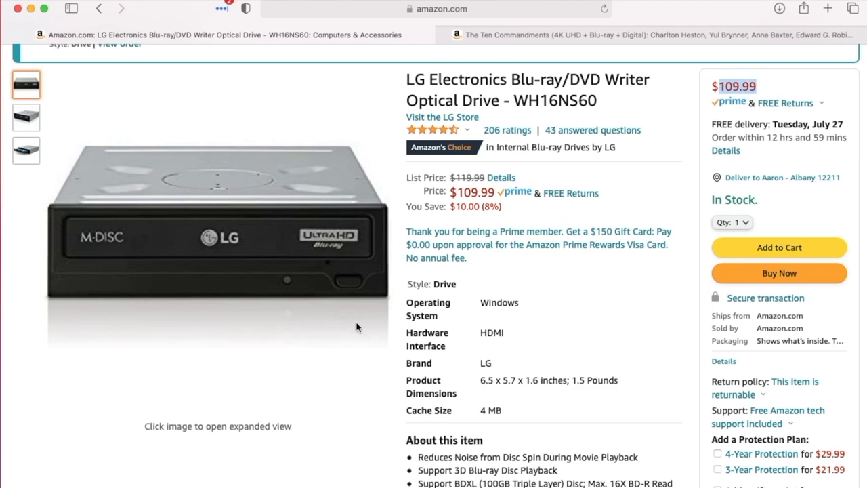
pyautogui.scroll(-3)
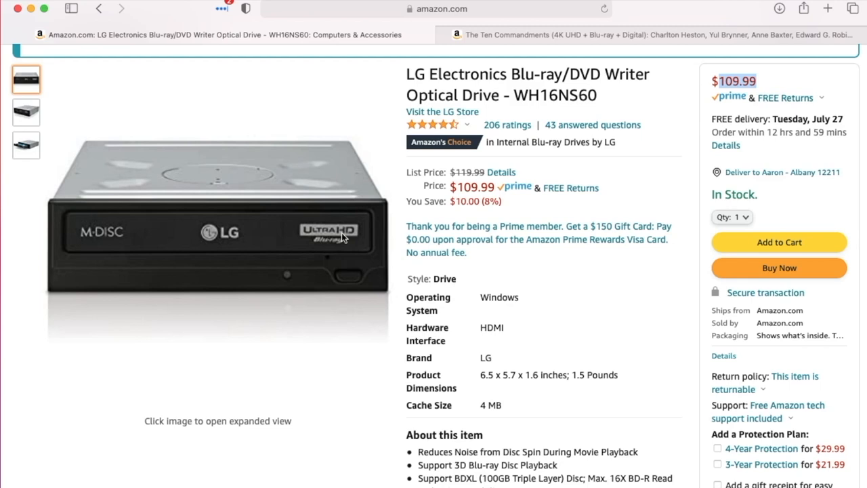
pyautogui.moveTo(401, 256)
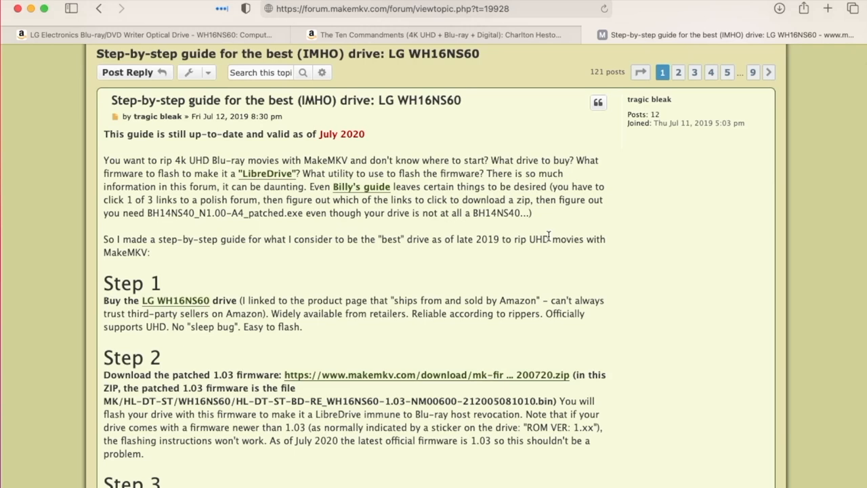
# Scroll the forum WH16NS60 flashing guide from Step 1 through Step 5, verifying LibreDrive
pyautogui.scroll(-3)
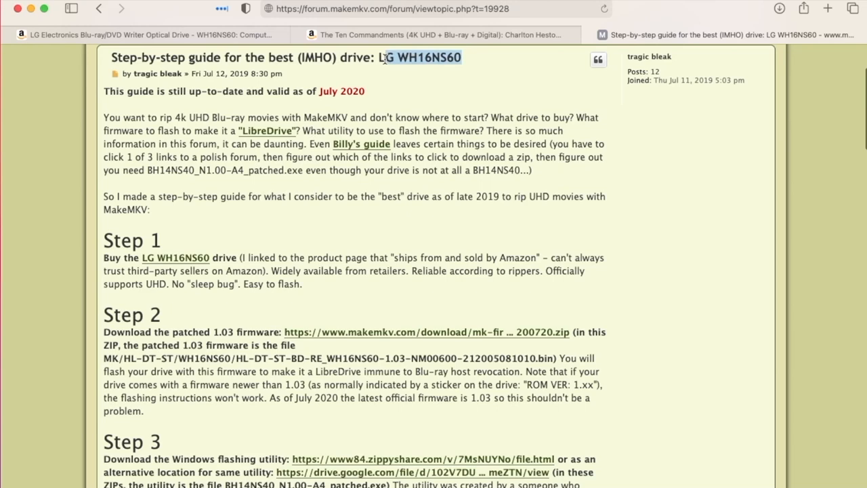
pyautogui.scroll(-3)
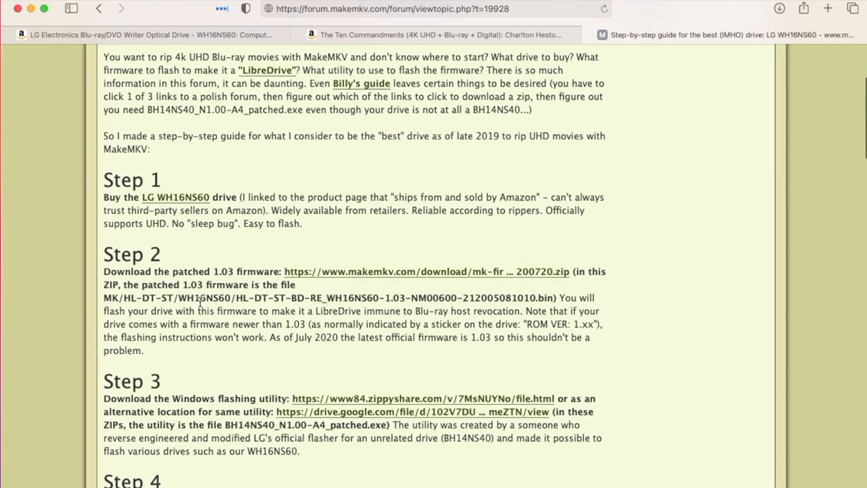
pyautogui.scroll(-3)
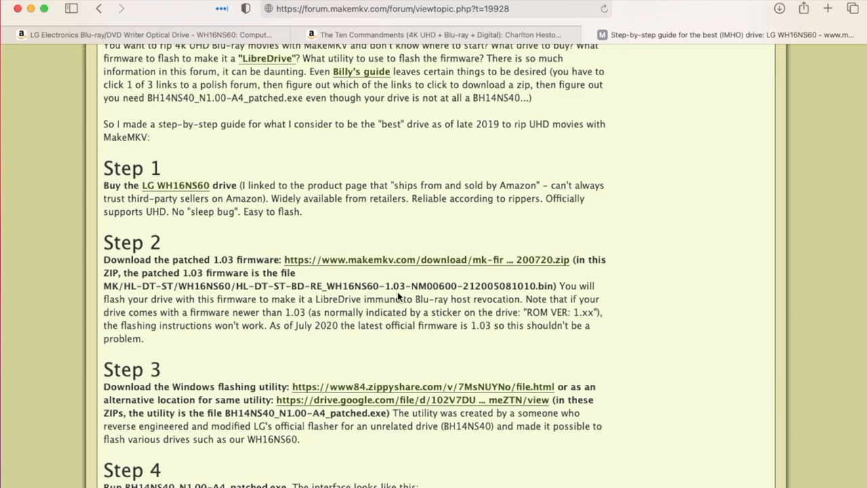
pyautogui.scroll(-3)
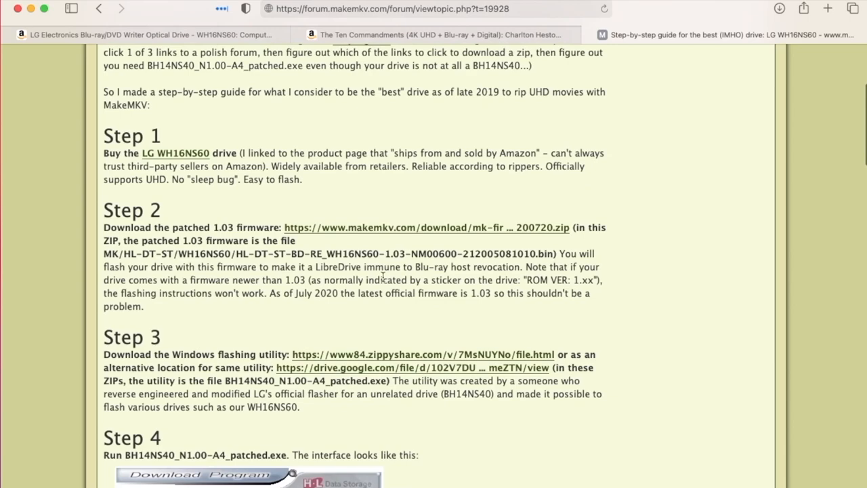
pyautogui.scroll(-3)
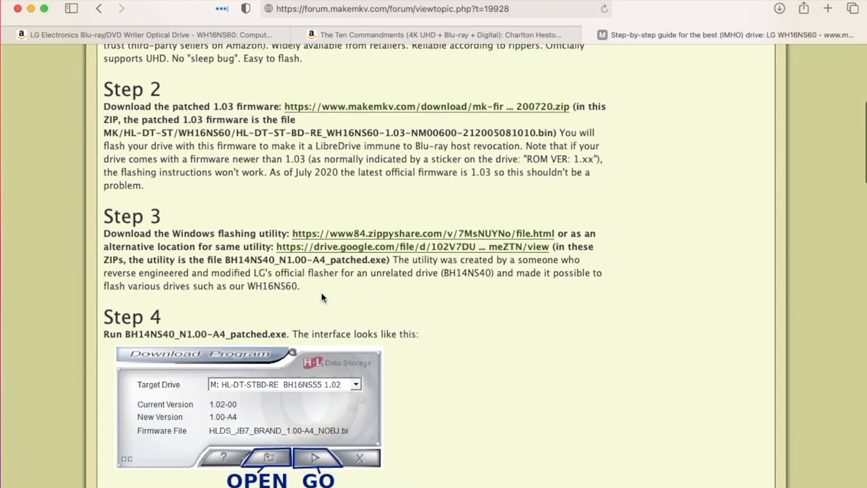
pyautogui.scroll(-3)
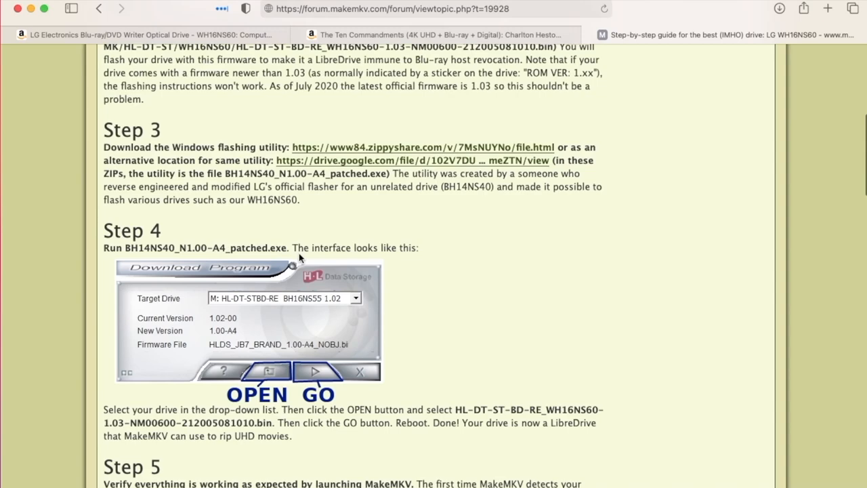
pyautogui.scroll(-3)
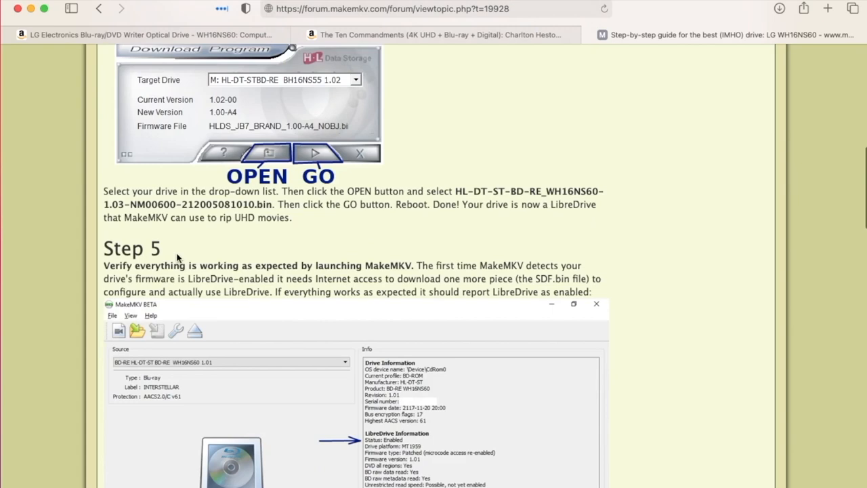
pyautogui.moveTo(408, 444)
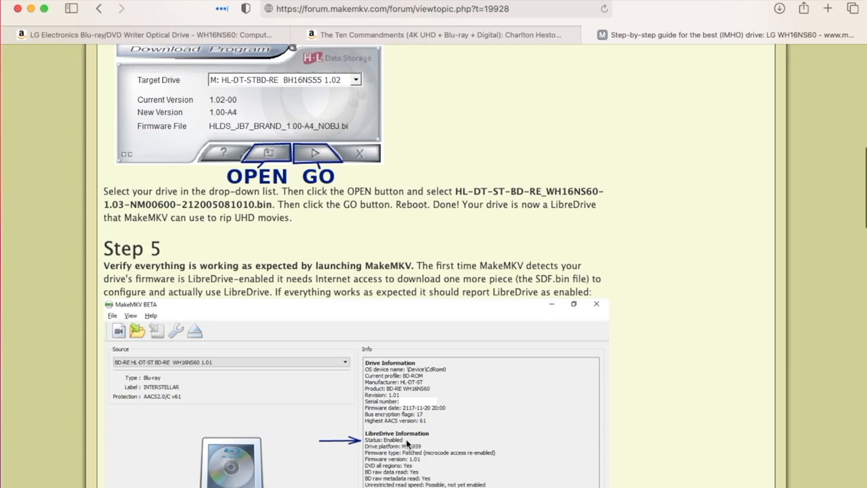
pyautogui.scroll(-3)
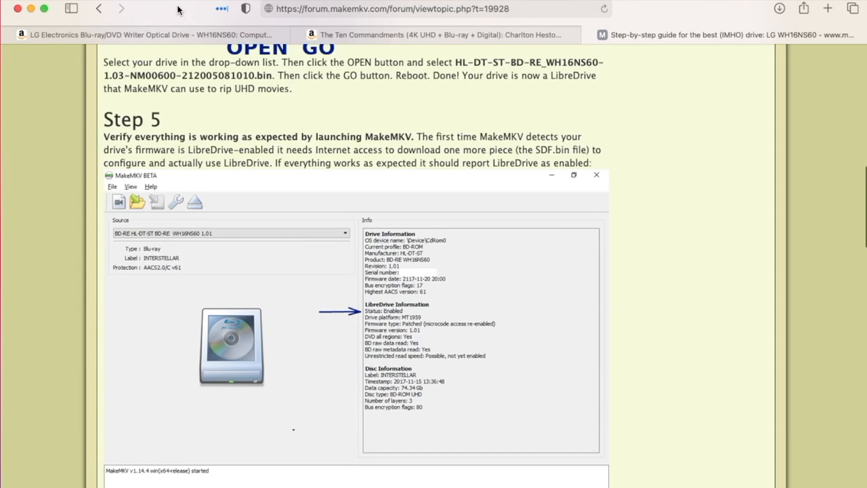
pyautogui.scroll(-3)
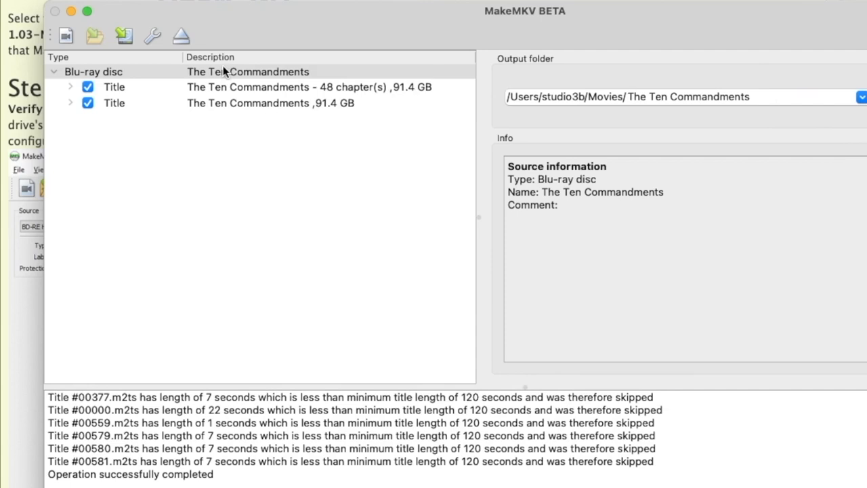
# Inspect both 91.4 GB titles' audio and subtitle tracks to identify the 48-chapter one
pyautogui.click(114, 86)
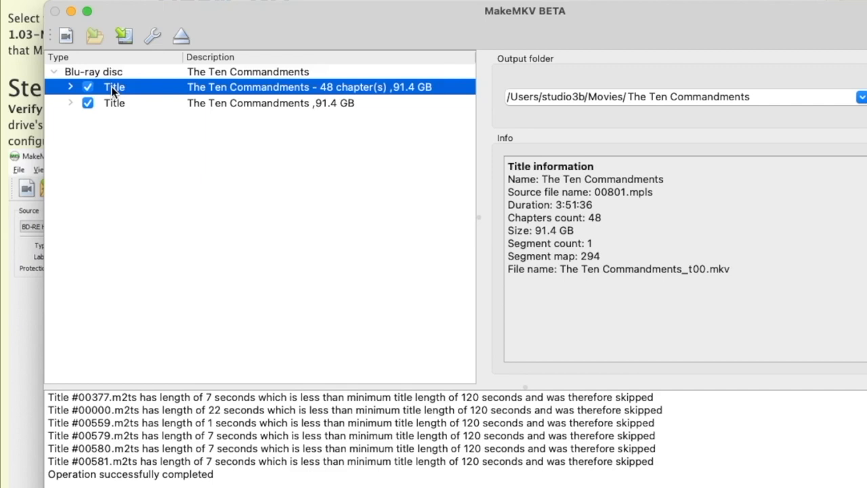
pyautogui.click(71, 87)
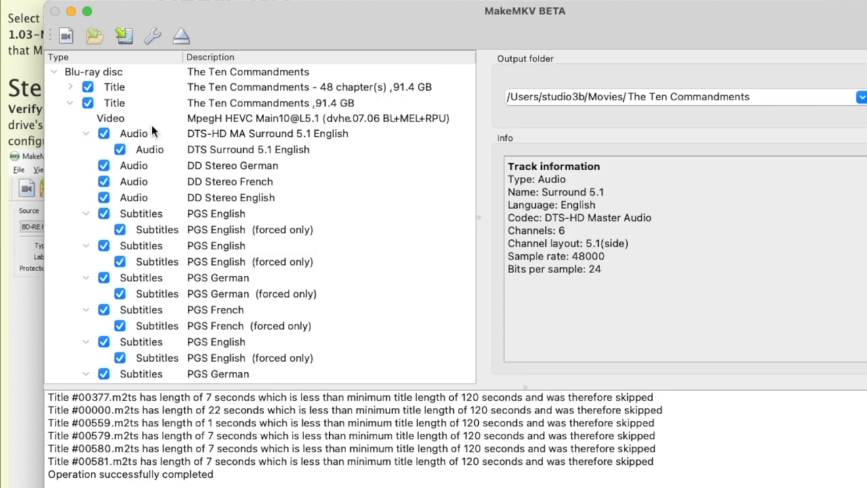
pyautogui.click(71, 86)
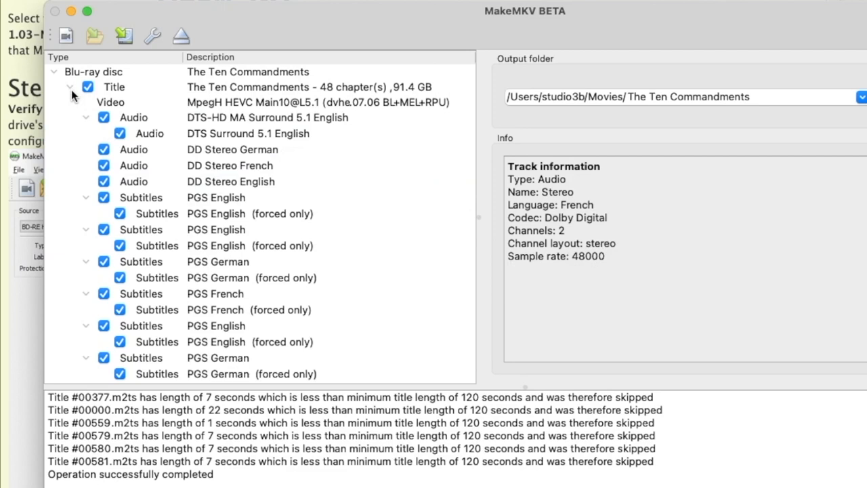
pyautogui.click(70, 86)
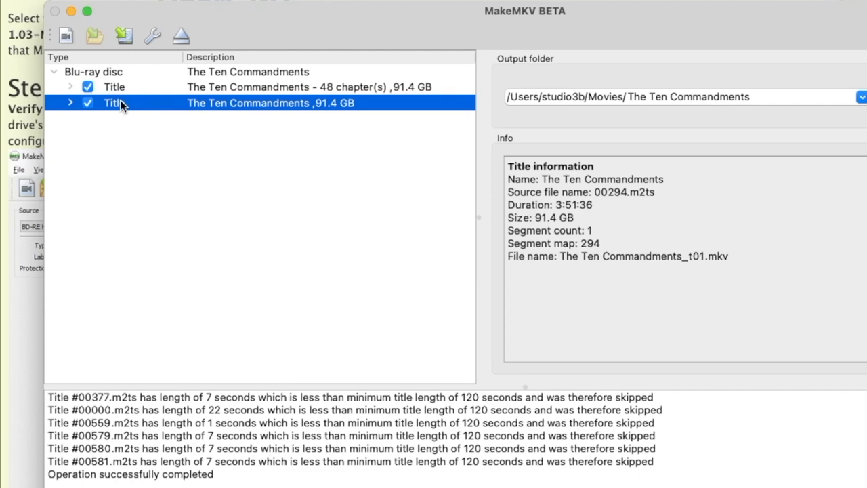
pyautogui.moveTo(419, 94)
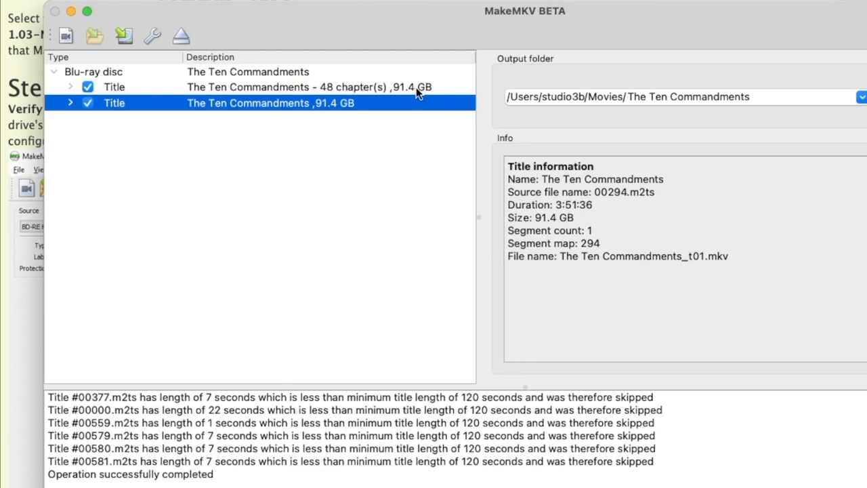
# Keep only the 48-chapter title checked and save it to MKV in the Movies folder
pyautogui.click(113, 87)
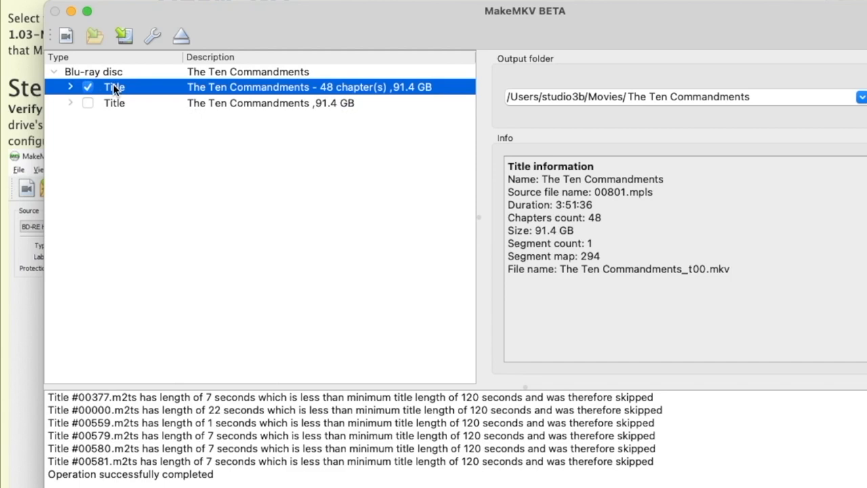
pyautogui.moveTo(189, 106)
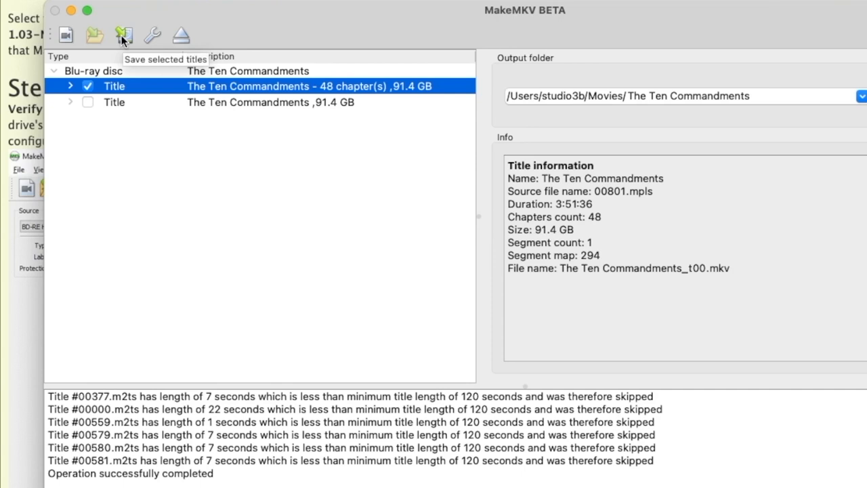
pyautogui.moveTo(130, 29)
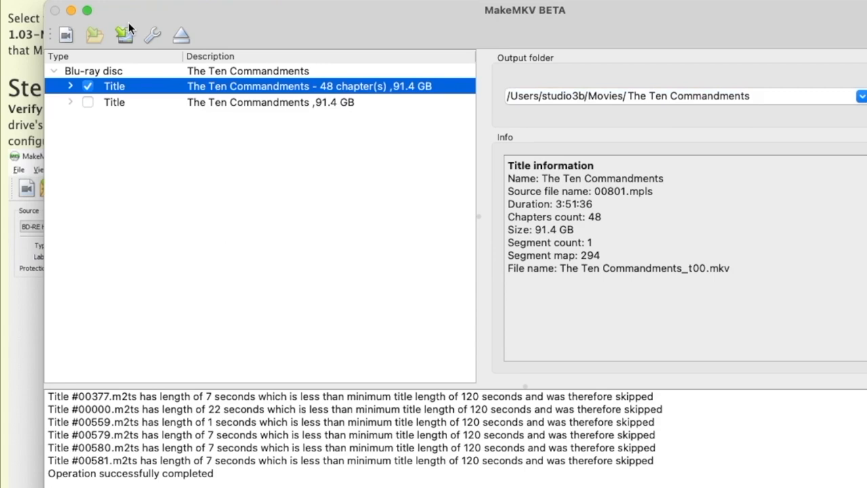
pyautogui.click(124, 35)
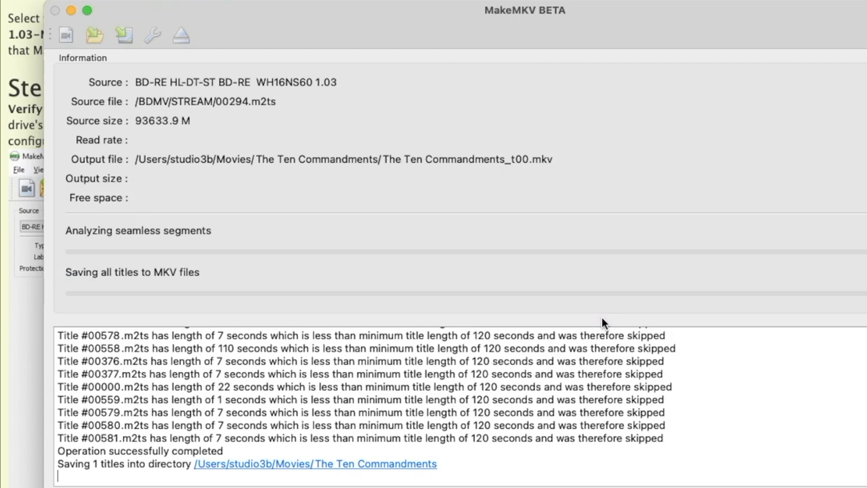
pyautogui.moveTo(535, 263)
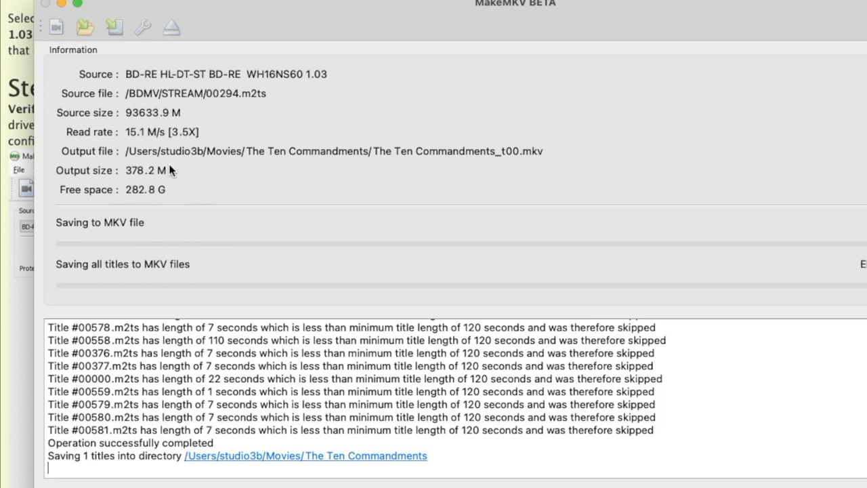
pyautogui.moveTo(428, 293)
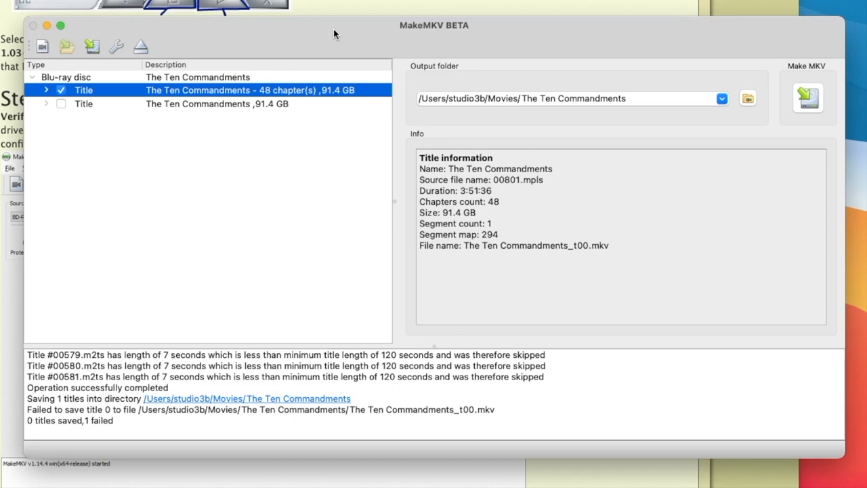
pyautogui.moveTo(168, 51)
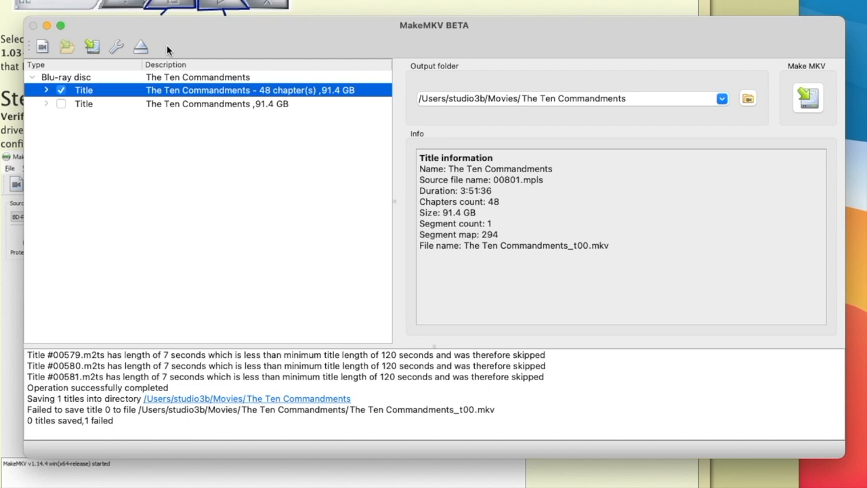
# Eject the Ten Commandments disc after the failed save and open the tray to swap discs
pyautogui.click(141, 46)
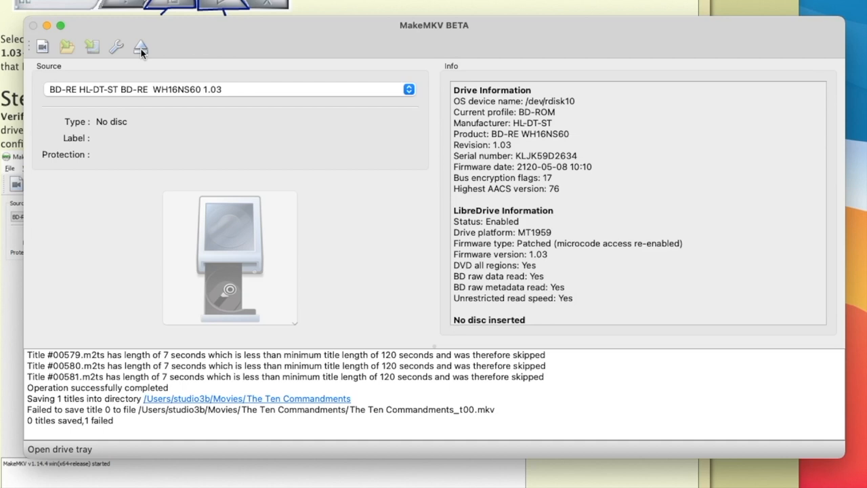
pyautogui.click(141, 46)
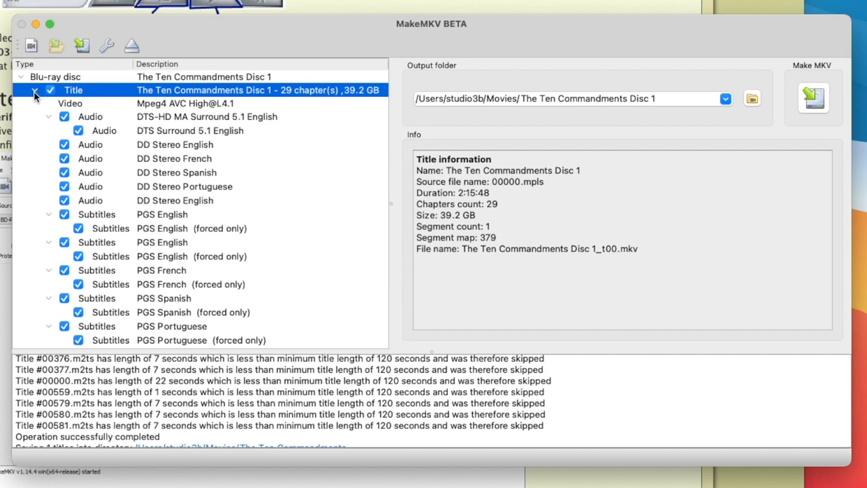
# Start saving the 29-chapter Disc 1 title into a newly created Disc 1 folder, then cancel the rip
pyautogui.click(35, 89)
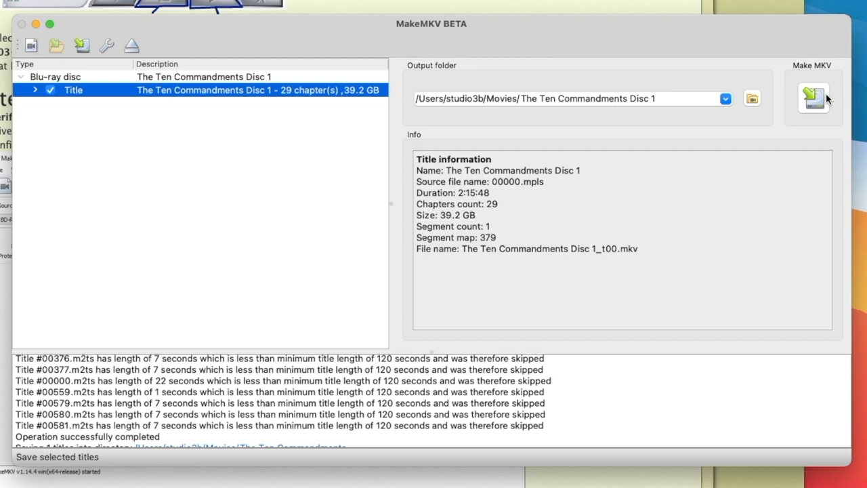
pyautogui.click(813, 97)
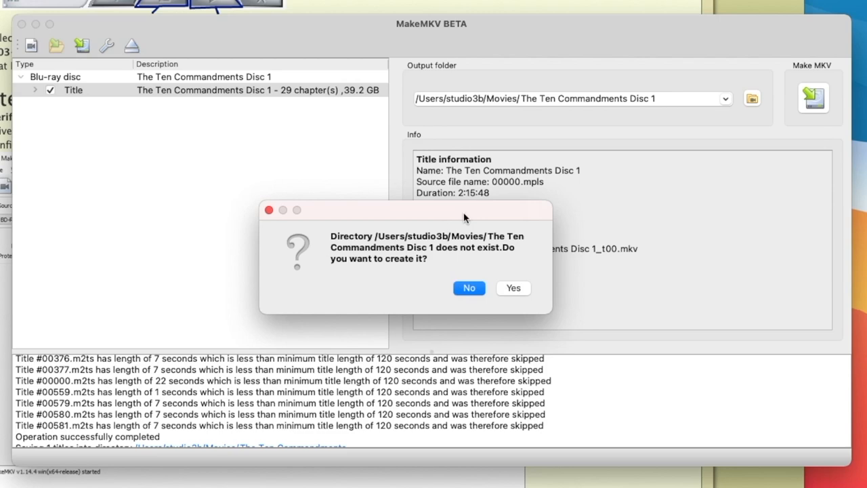
pyautogui.click(512, 287)
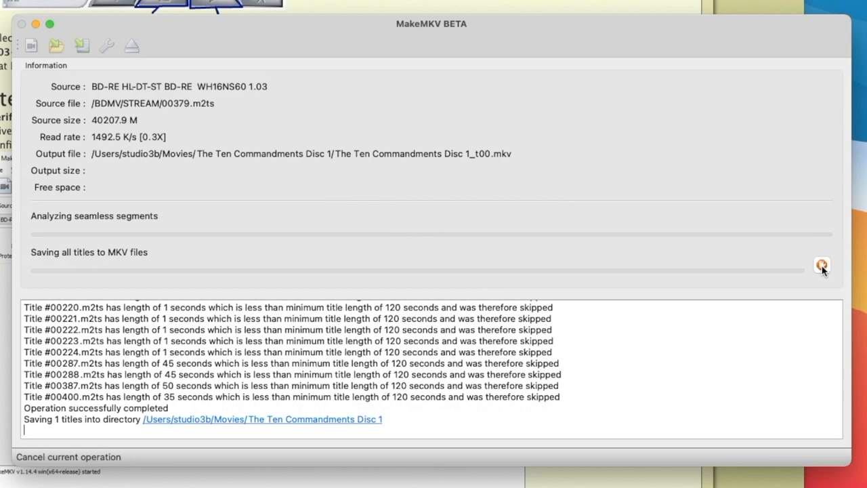
pyautogui.click(131, 46)
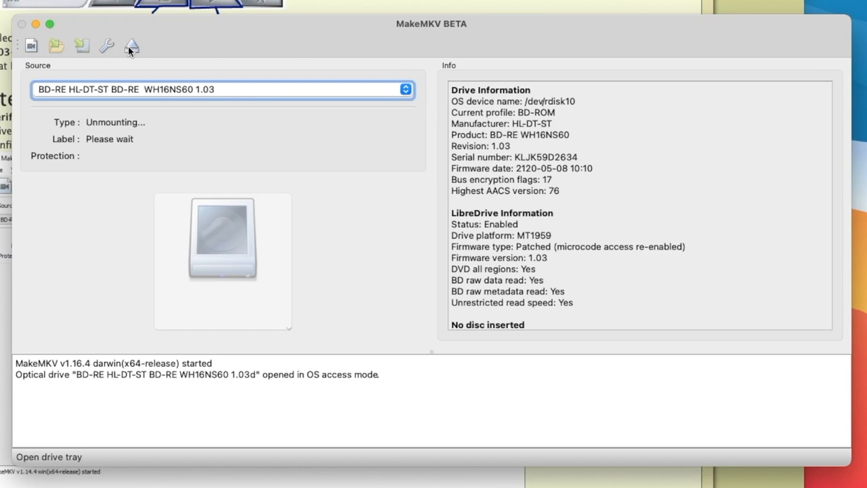
# Eject Disc 1, dismiss the DVD player window and open the READY_PLAYER_ONE DVD for scanning
pyautogui.click(132, 46)
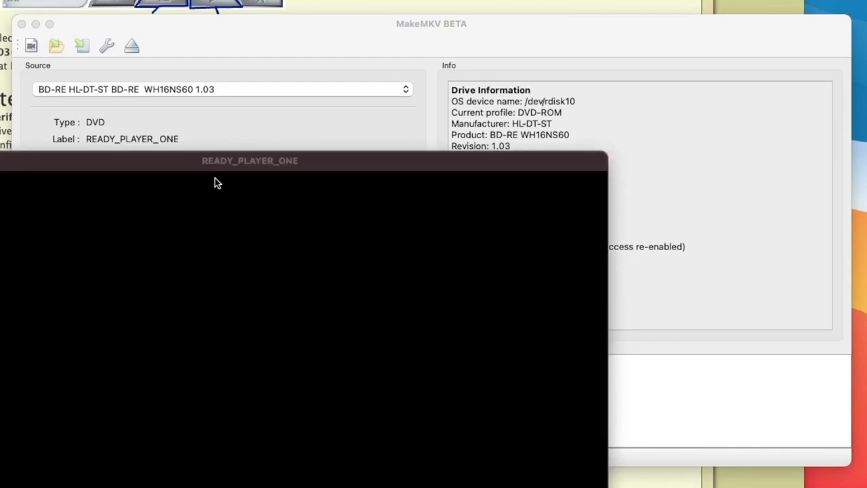
pyautogui.click(87, 5)
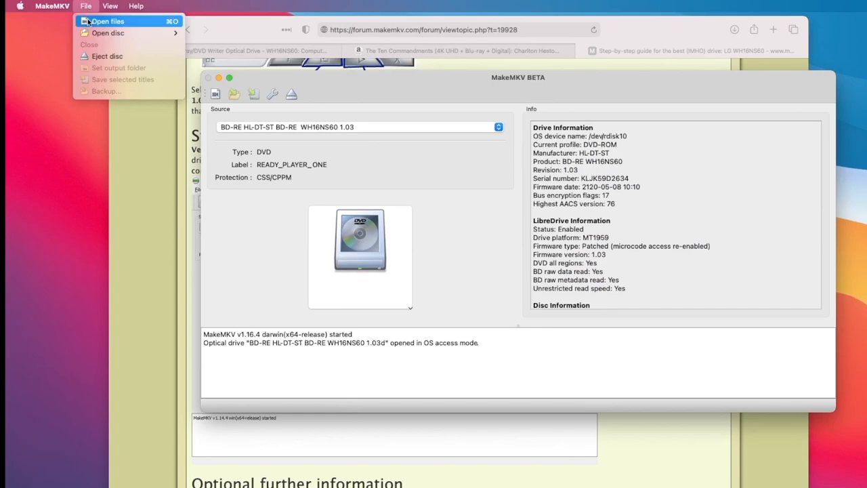
pyautogui.click(109, 33)
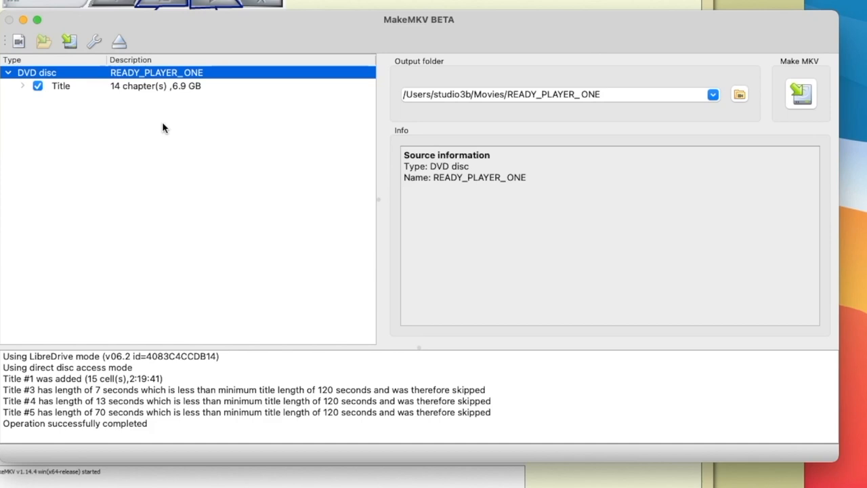
# Review the 14-chapter DVD title's Dolby Digital 5.1 tracks, then bring up the MoviesBR folder in Finder
pyautogui.click(61, 86)
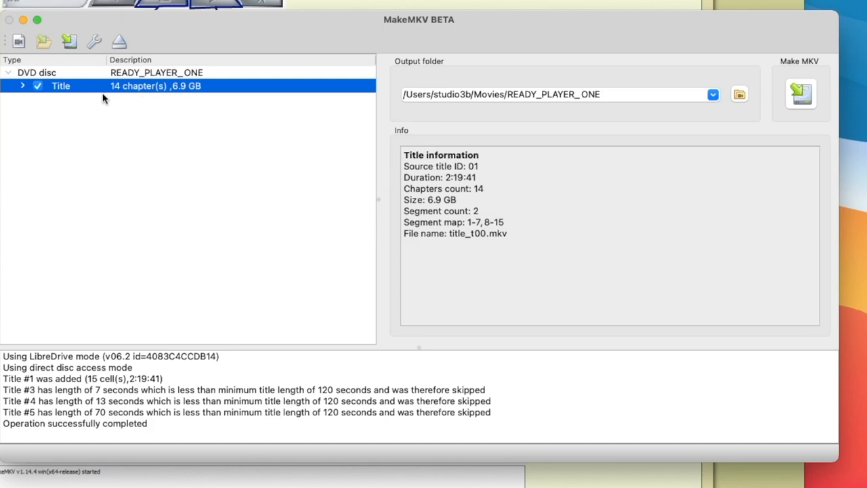
pyautogui.moveTo(353, 276)
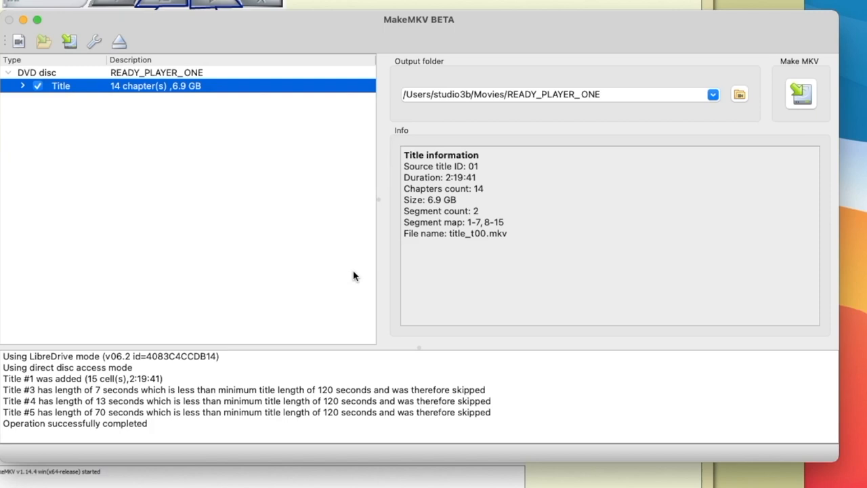
pyautogui.moveTo(187, 171)
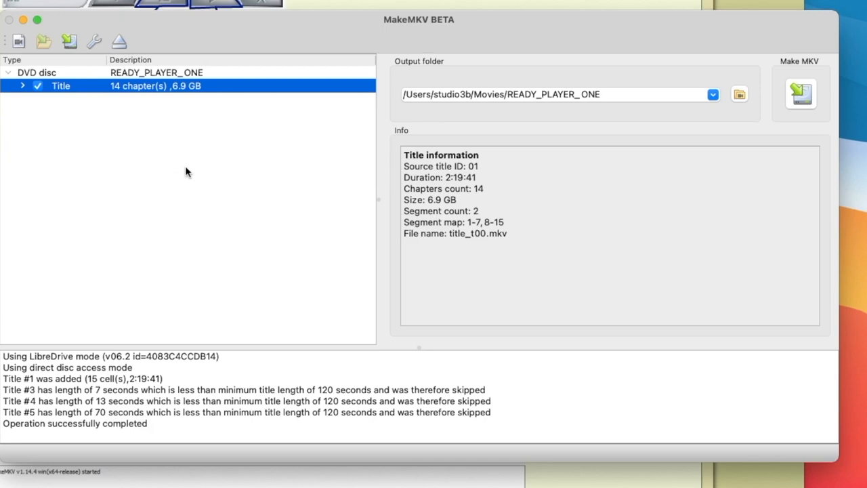
pyautogui.click(22, 85)
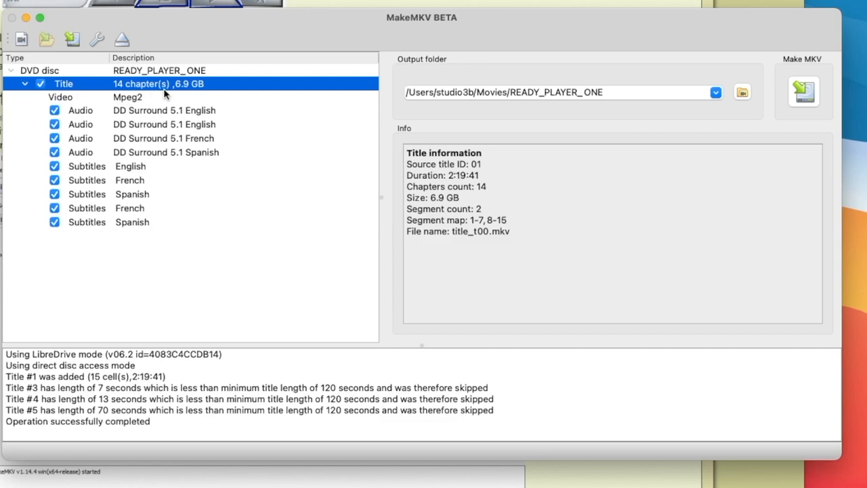
pyautogui.click(24, 84)
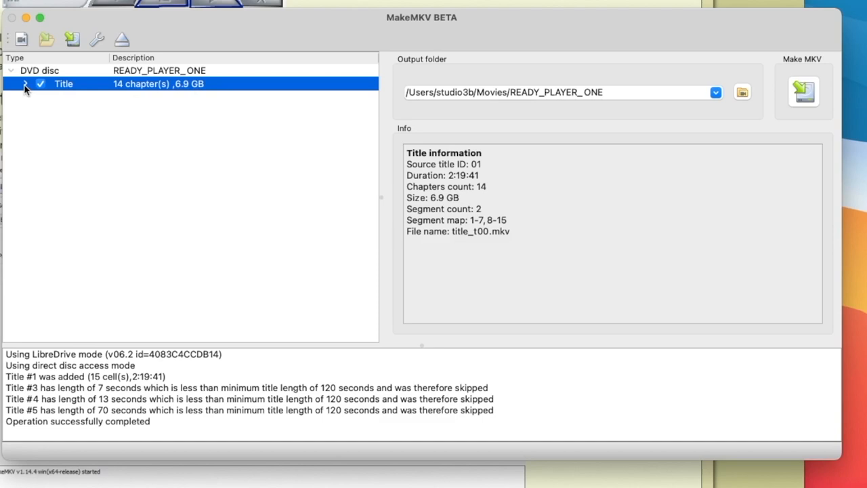
pyautogui.click(24, 84)
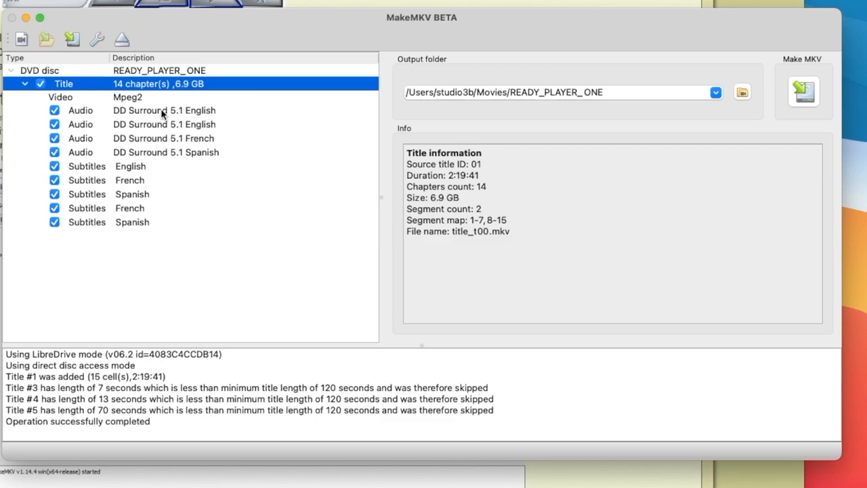
pyautogui.click(81, 110)
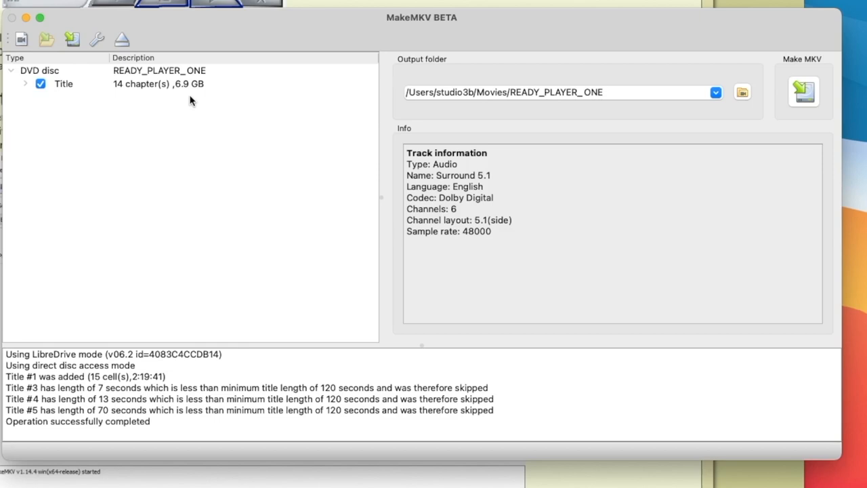
pyautogui.click(62, 84)
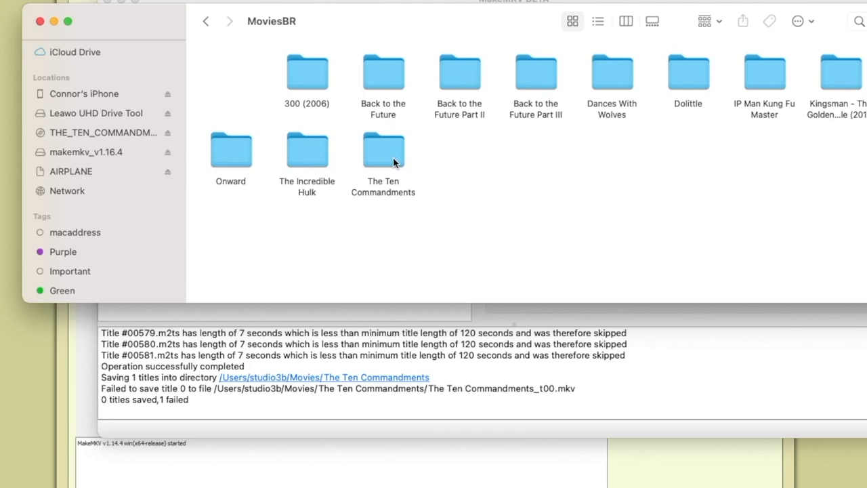
# Rename the two MKV rips in The Ten Commandments folder with 4k and BR in their names
pyautogui.doubleClick(382, 150)
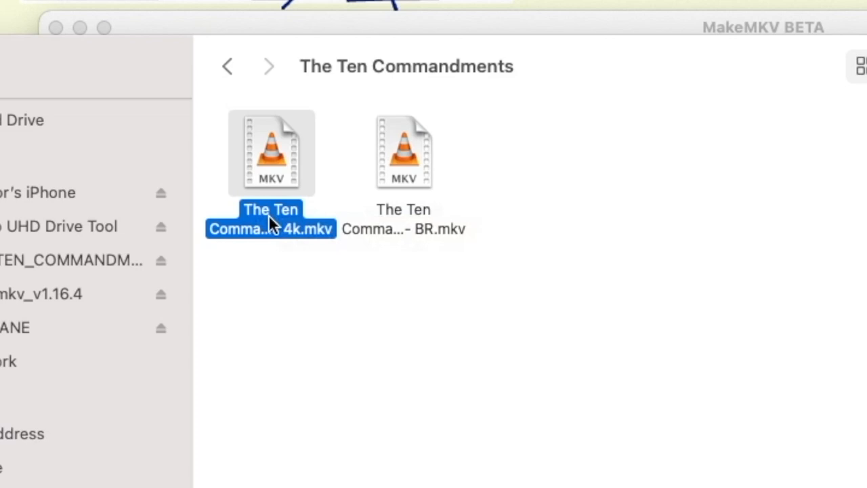
pyautogui.rightClick(271, 216)
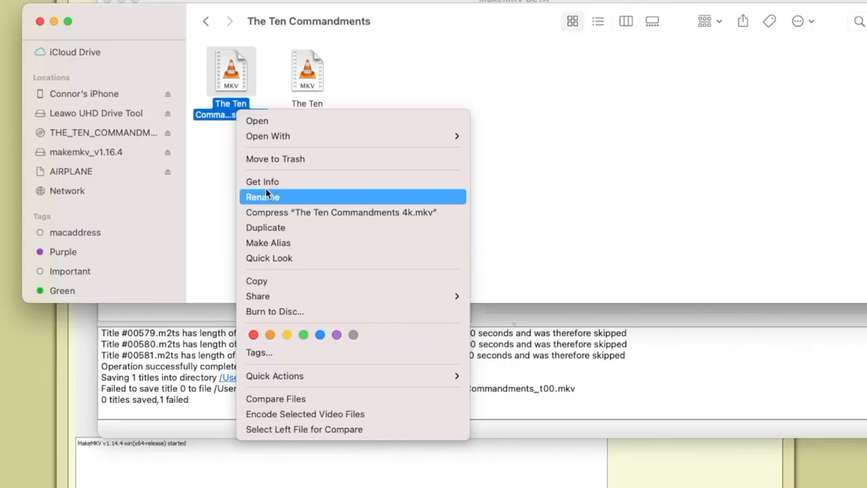
pyautogui.click(263, 182)
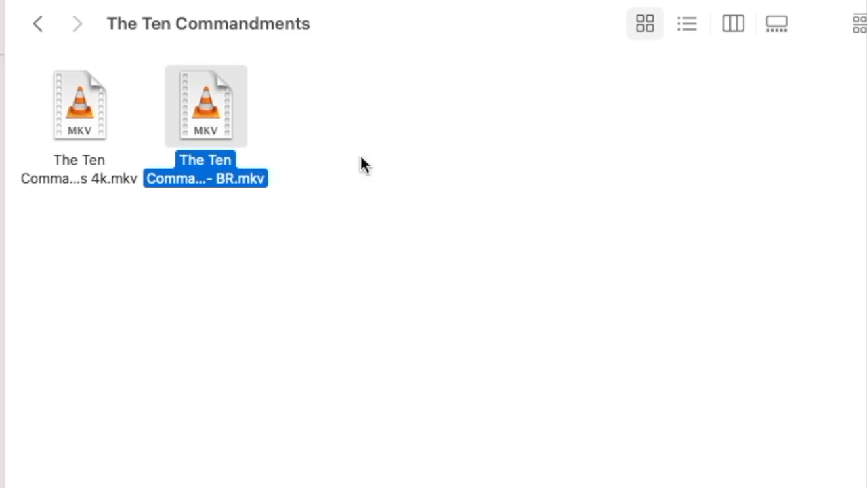
pyautogui.moveTo(398, 38)
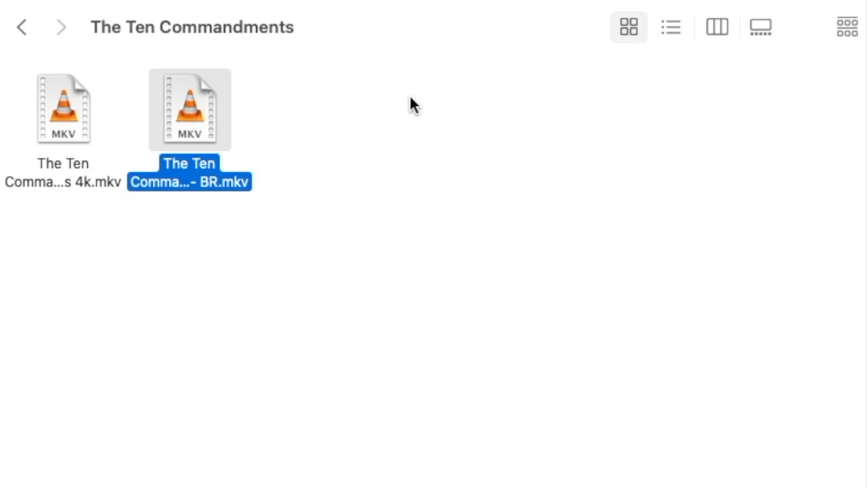
pyautogui.click(21, 27)
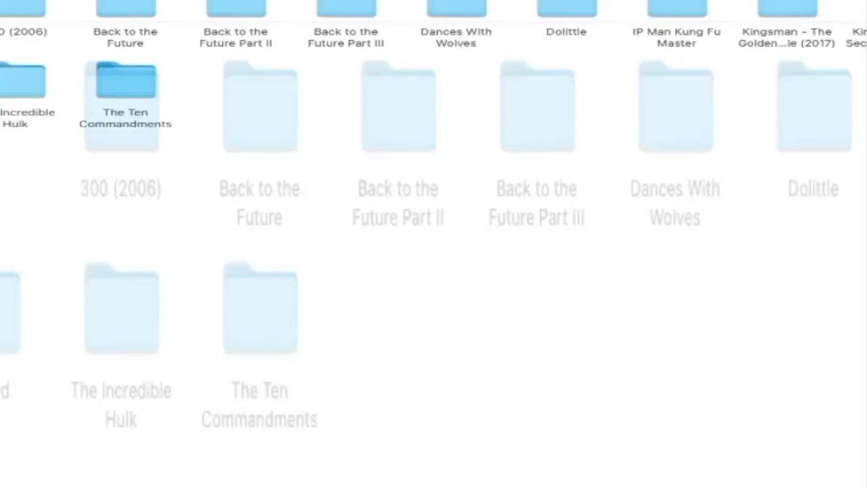
# Launch Plex, choose the user profile and bring up options for The Ten Commandments poster
pyautogui.click(107, 478)
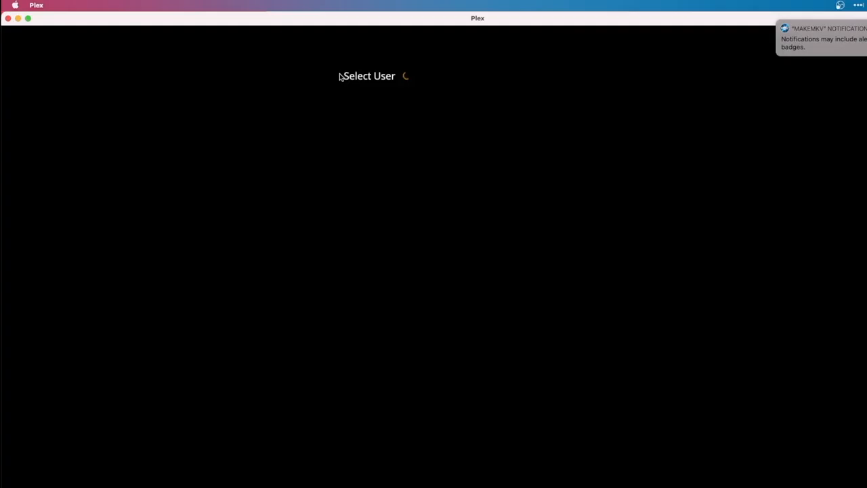
pyautogui.click(374, 133)
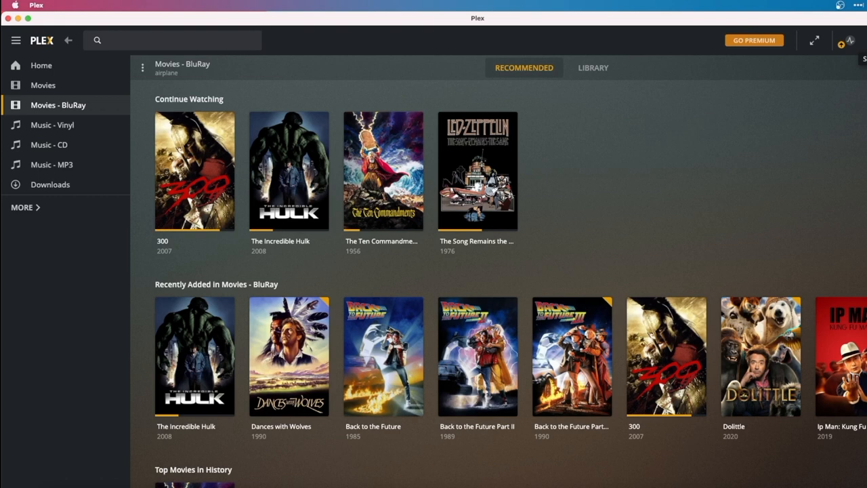
pyautogui.moveTo(425, 129)
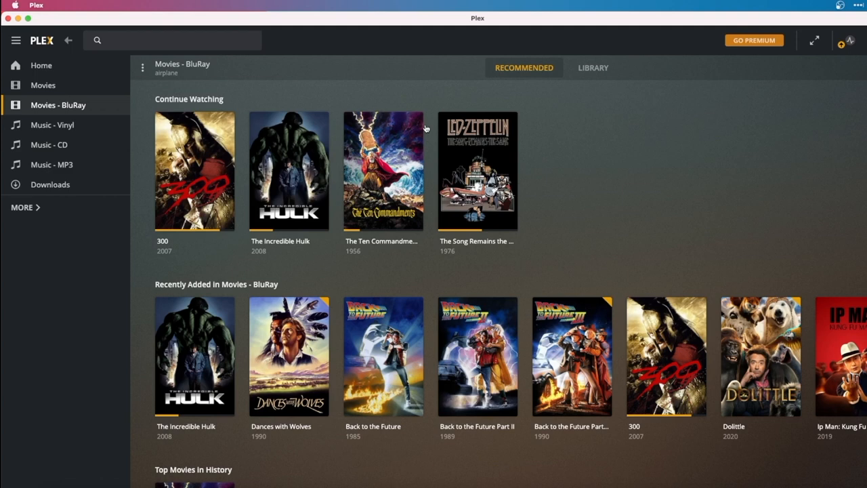
pyautogui.click(415, 222)
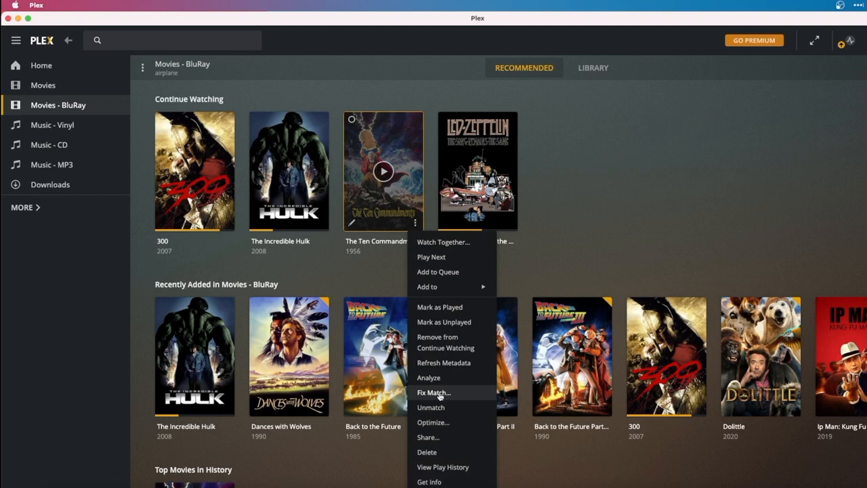
# Fix the match to The Ten Commandments (1956) and review its 4K HEVC MKV media info
pyautogui.click(434, 393)
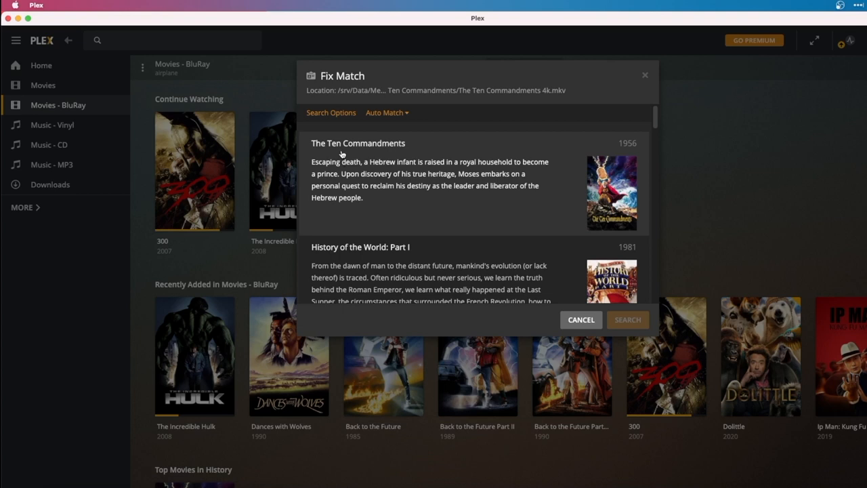
pyautogui.moveTo(581, 187)
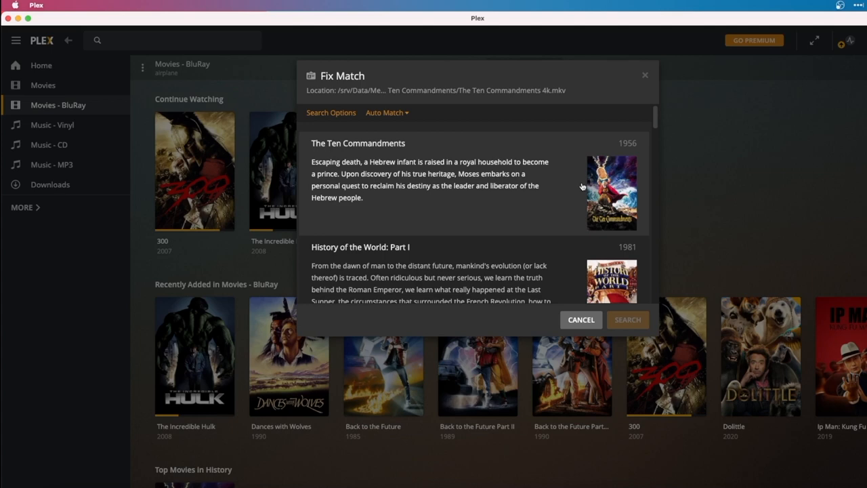
pyautogui.click(580, 319)
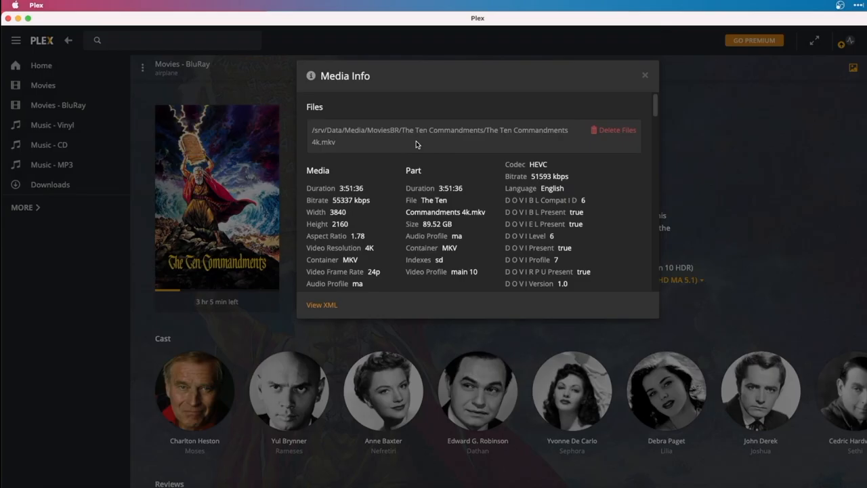
pyautogui.moveTo(364, 149)
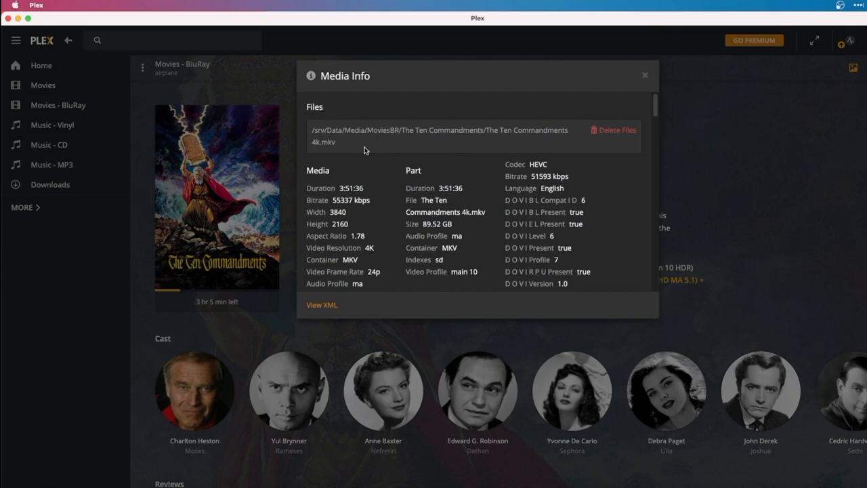
pyautogui.click(644, 75)
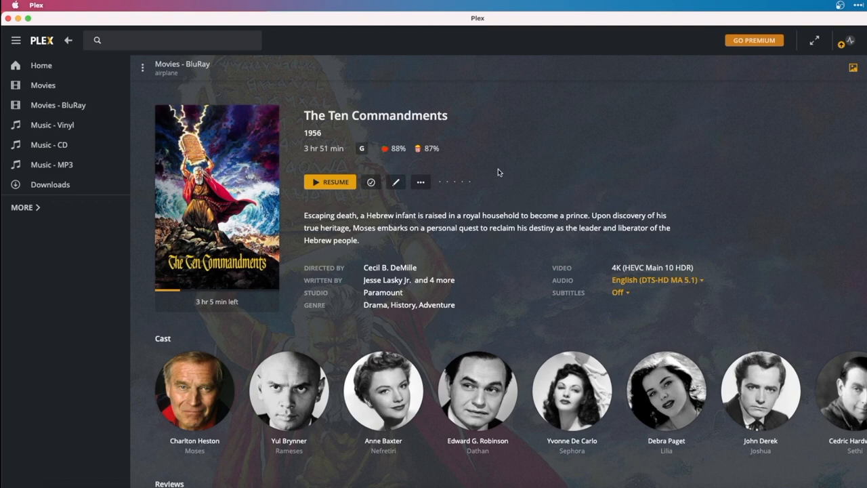
# Start The Ten Commandments and choose to resume from 46:17 rather than the beginning
pyautogui.click(331, 182)
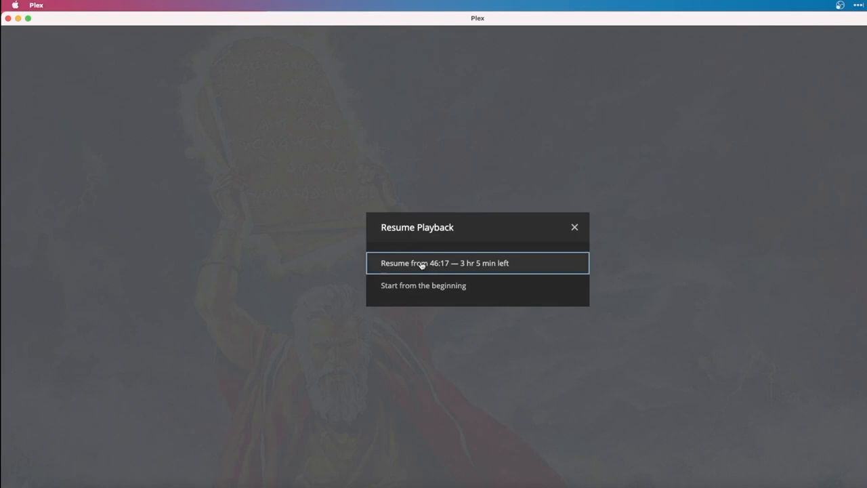
pyautogui.click(444, 263)
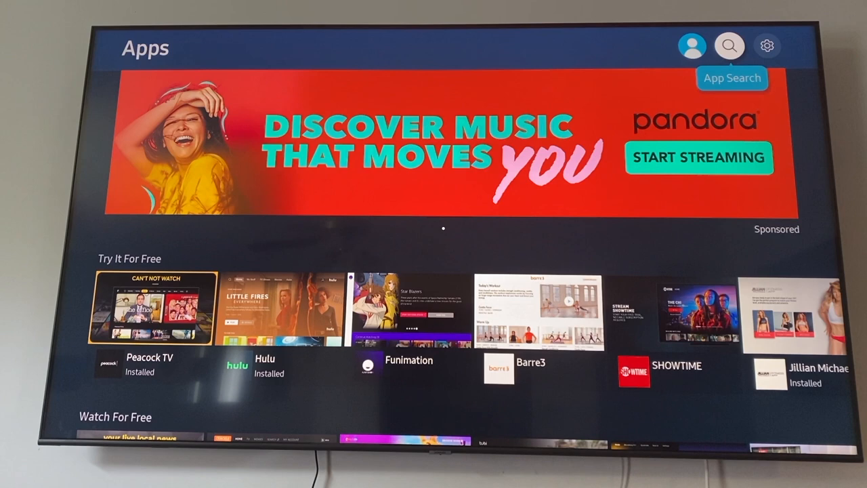
# Search the TV's apps for 'pl' and launch Plex from the results
pyautogui.click(729, 46)
pyautogui.write('pl')
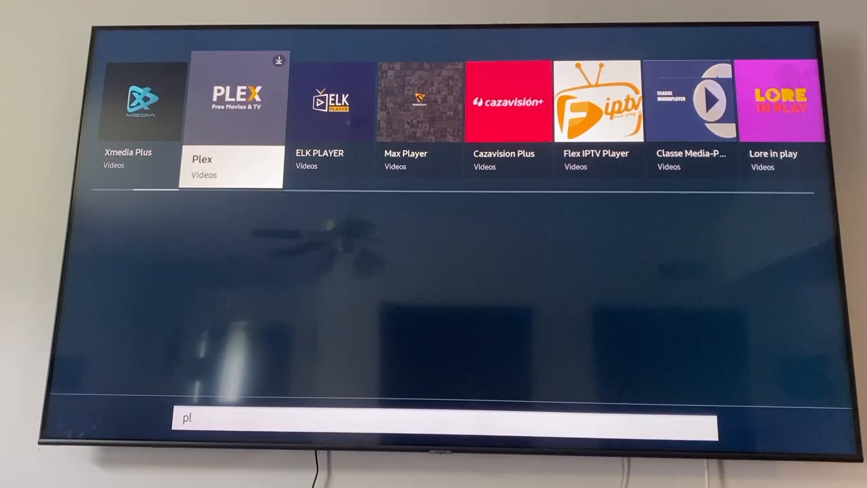
pyautogui.click(230, 101)
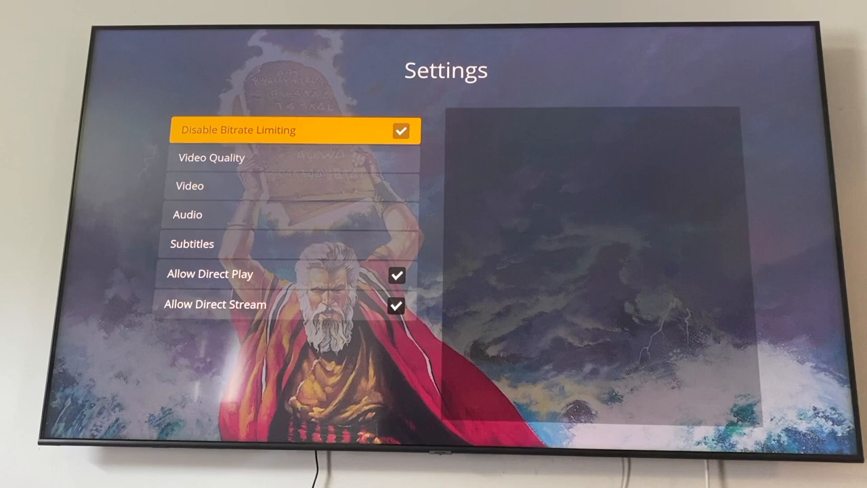
# Check Disable Bitrate Limiting in Plex settings, keeping Allow Direct Play/Stream on
pyautogui.click(211, 157)
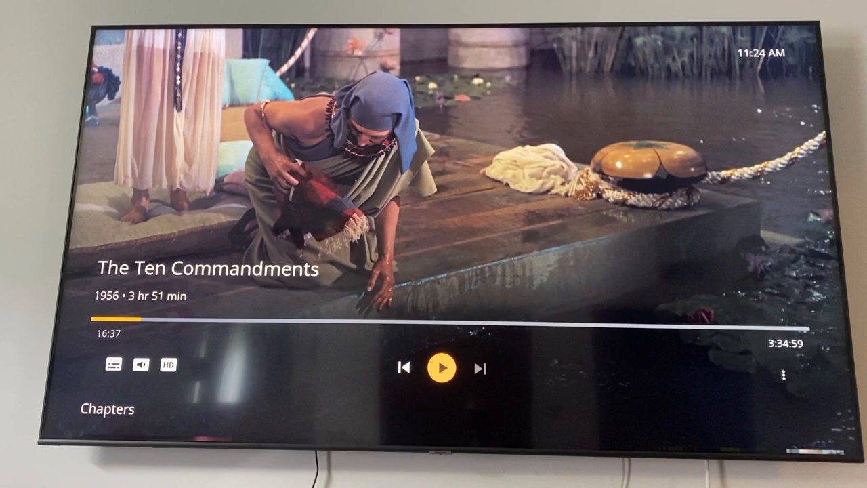
# Exit playback, play the movie from the start and accept the HDR Tone Mapping notice
pyautogui.click(444, 368)
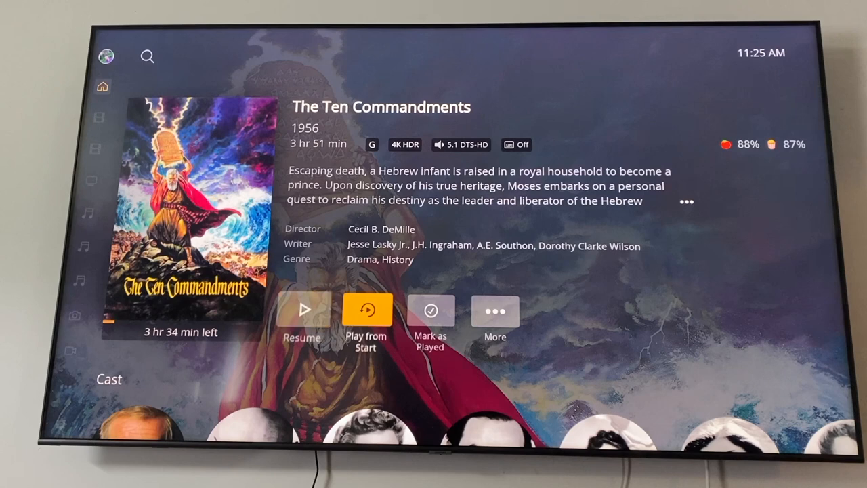
pyautogui.click(496, 310)
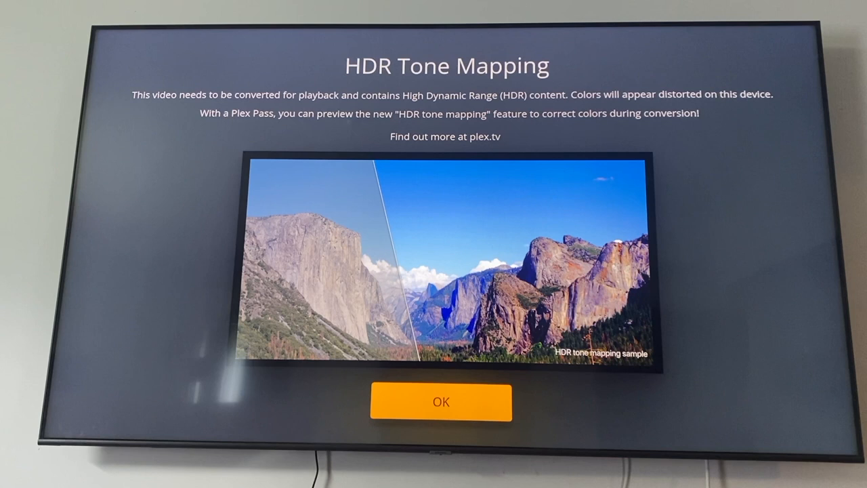
pyautogui.click(442, 401)
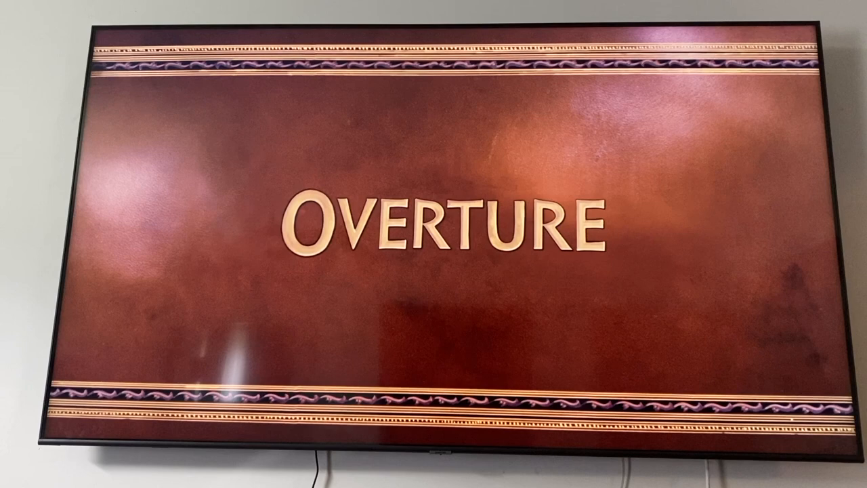